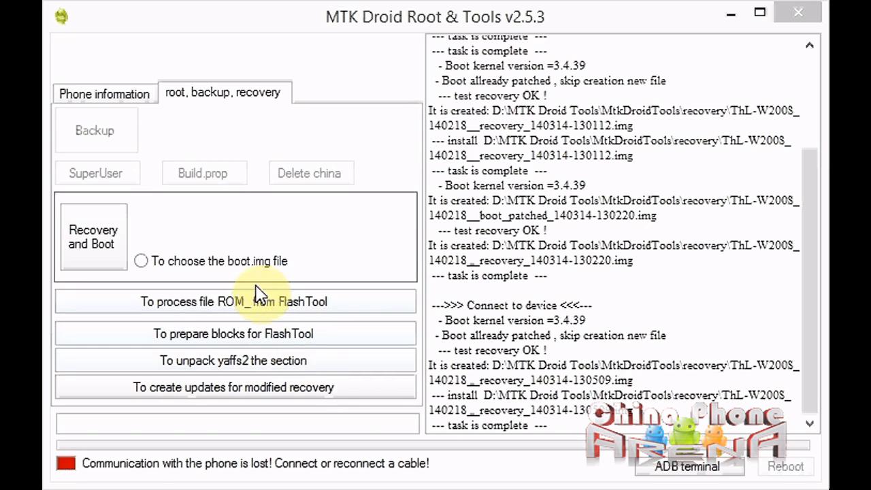
{"action": "mouse_move", "coordinate": [255, 280]}
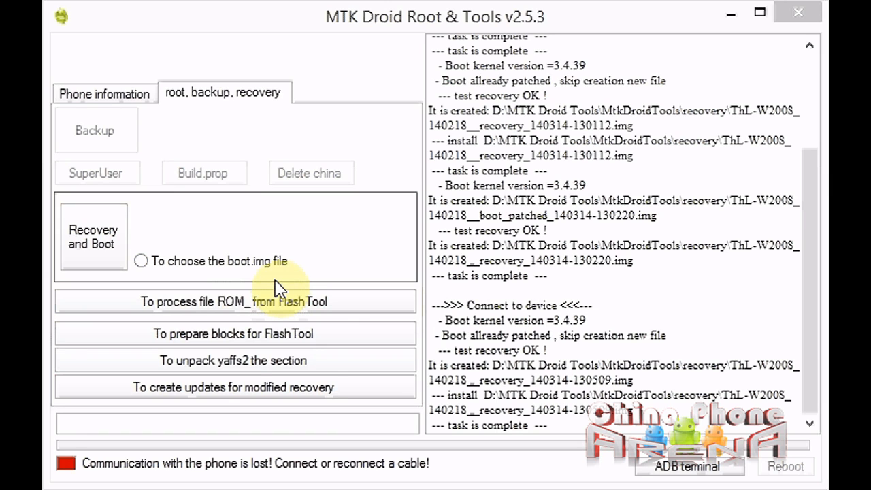
{"action": "mouse_move", "coordinate": [242, 297]}
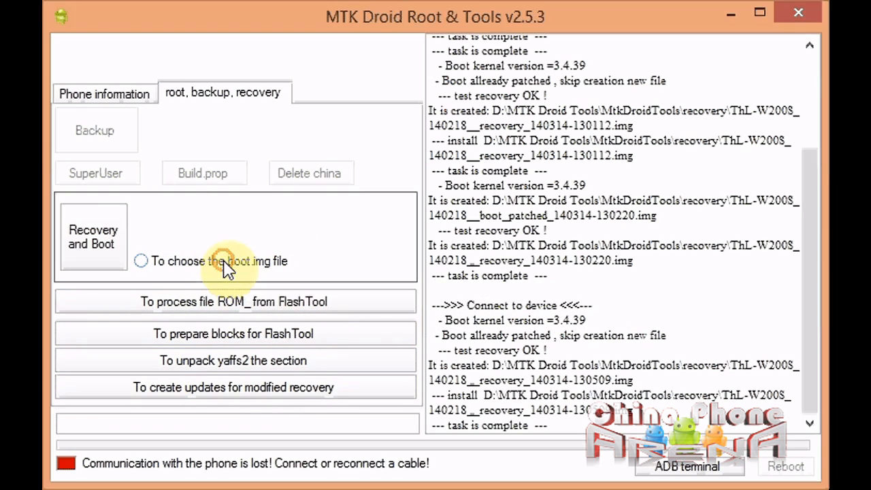
- Choose the boot.img file option and launch Recovery and Boot to pick the image
{"action": "left_click", "coordinate": [141, 262]}
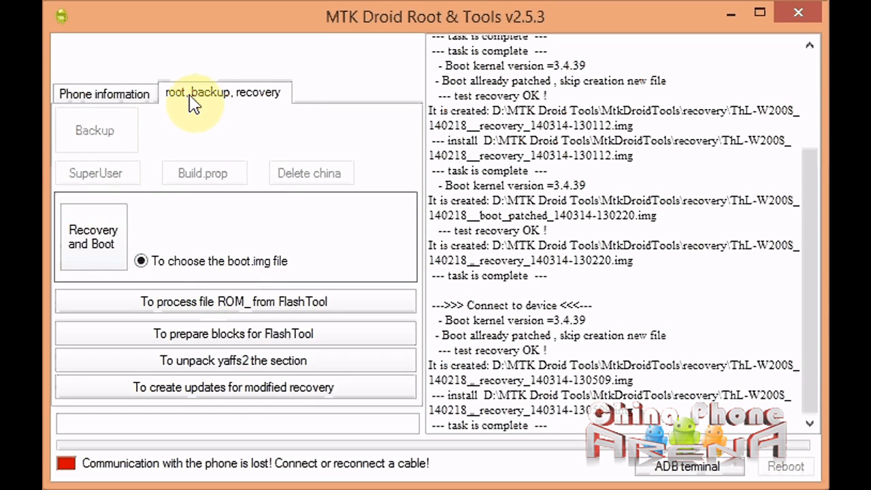
{"action": "mouse_move", "coordinate": [91, 246]}
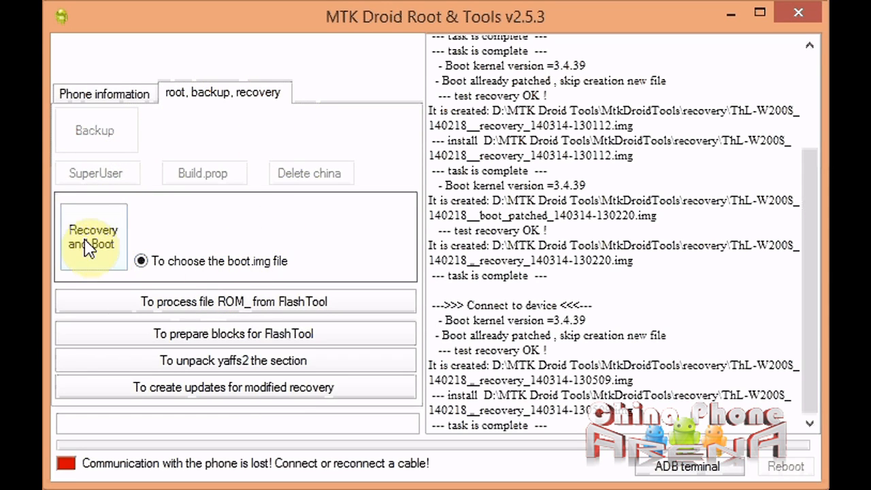
{"action": "left_click", "coordinate": [94, 237]}
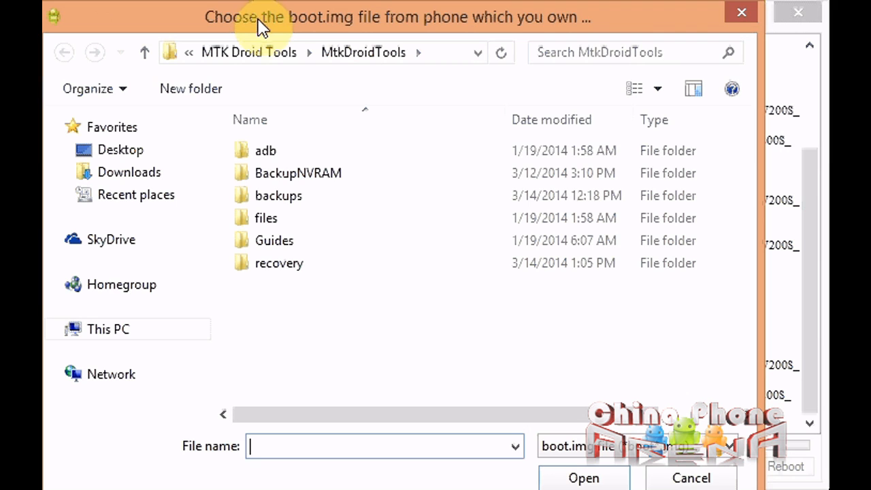
- Select the boot image from backups > ThL-W200S backup folder
{"action": "double_click", "coordinate": [279, 195]}
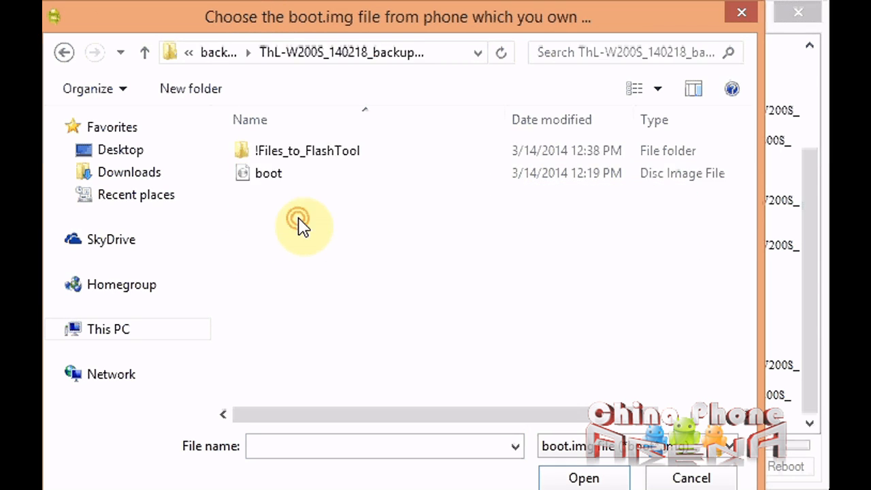
{"action": "left_click", "coordinate": [268, 173]}
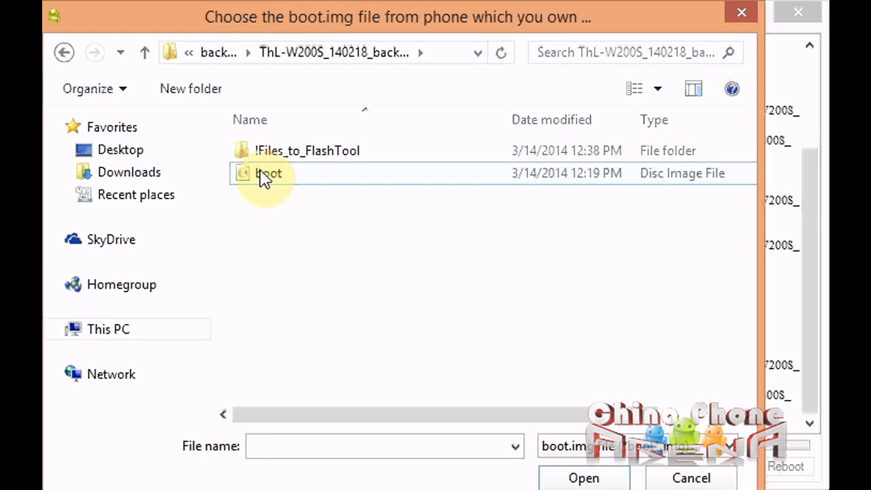
{"action": "left_click", "coordinate": [267, 174]}
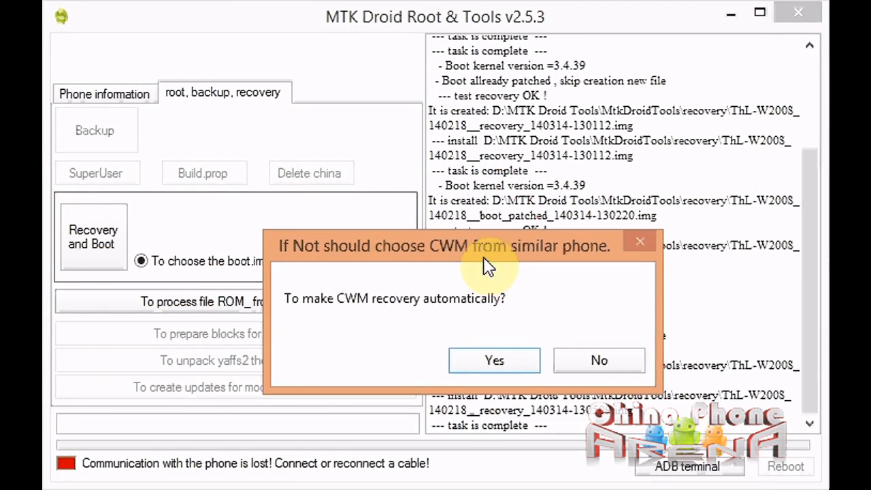
- Answer Yes to automatic CWM recovery creation and scroll the log to follow progress
{"action": "left_click", "coordinate": [491, 361]}
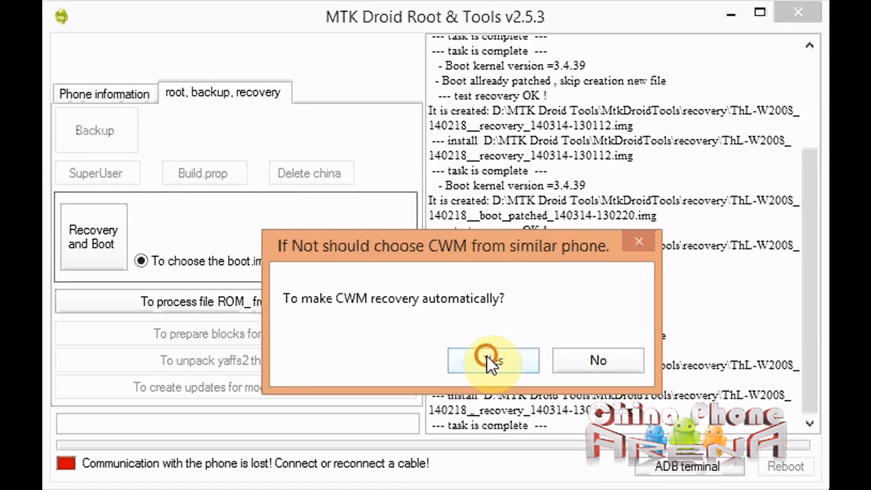
{"action": "left_click", "coordinate": [495, 361]}
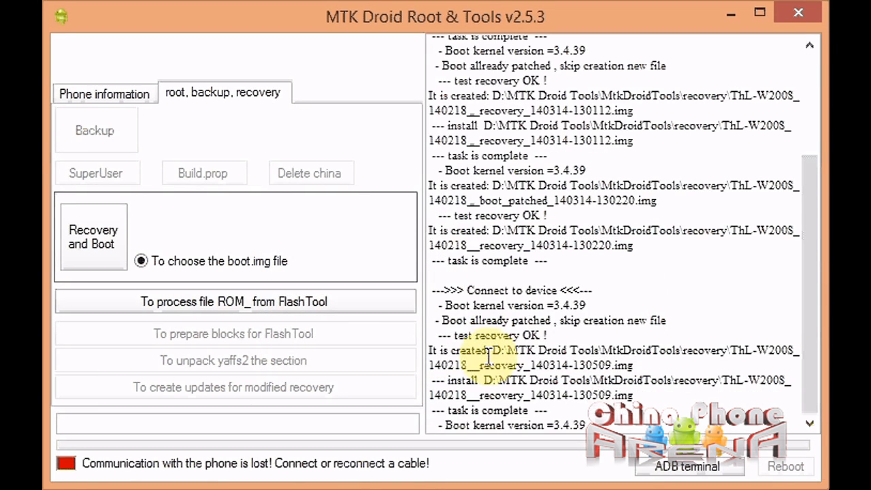
{"action": "scroll", "scroll_direction": "down", "scroll_amount": 3}
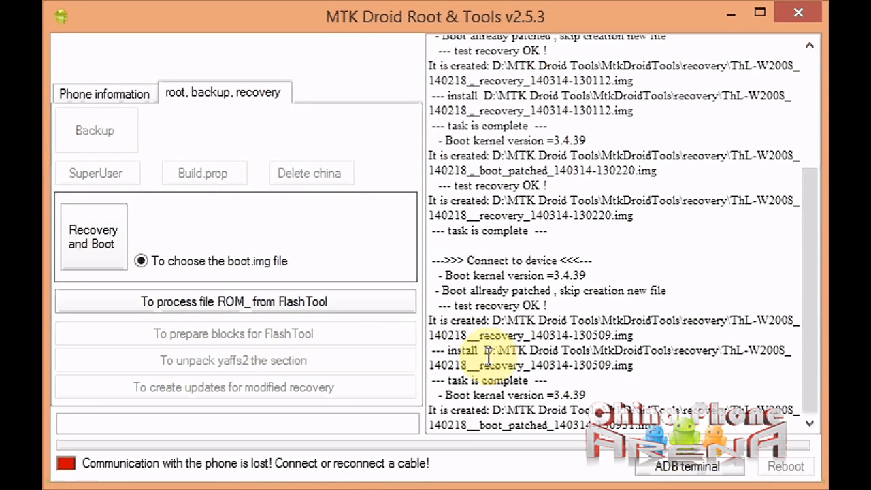